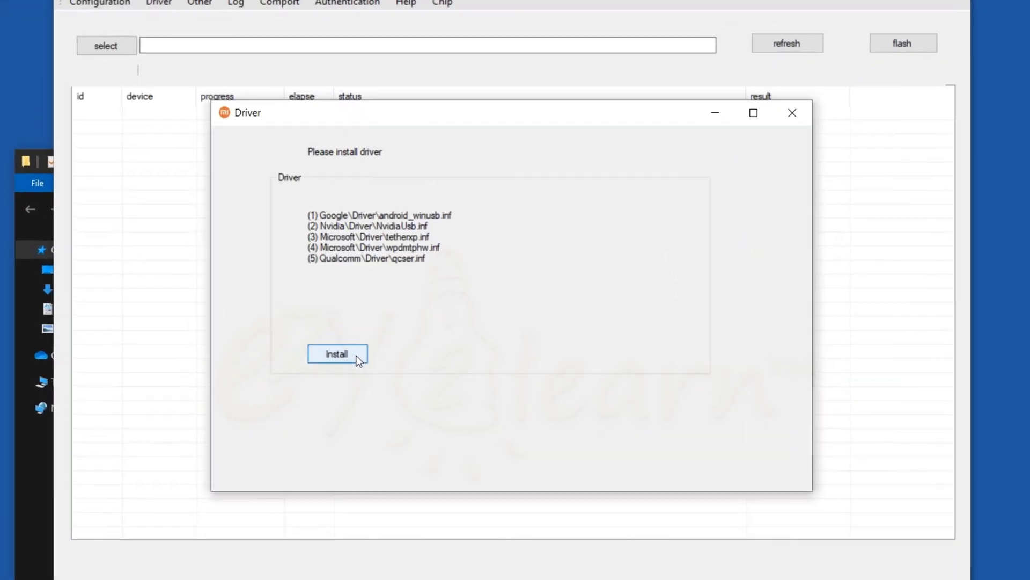
- Attempt driver installation, then continue past and dismiss the missing log path exception
{"action": "left_click", "coordinate": [337, 354]}
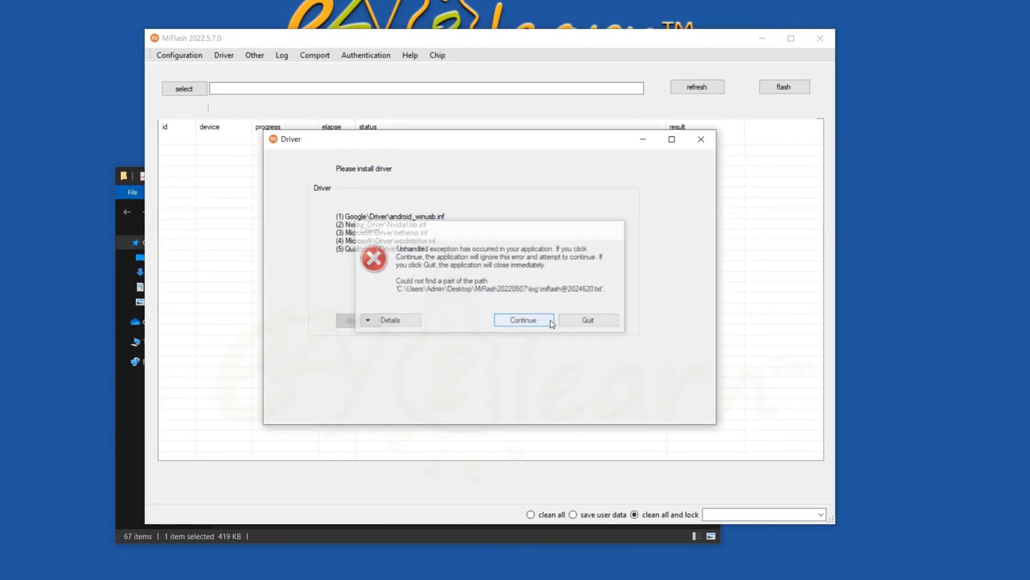
{"action": "left_click", "coordinate": [522, 320]}
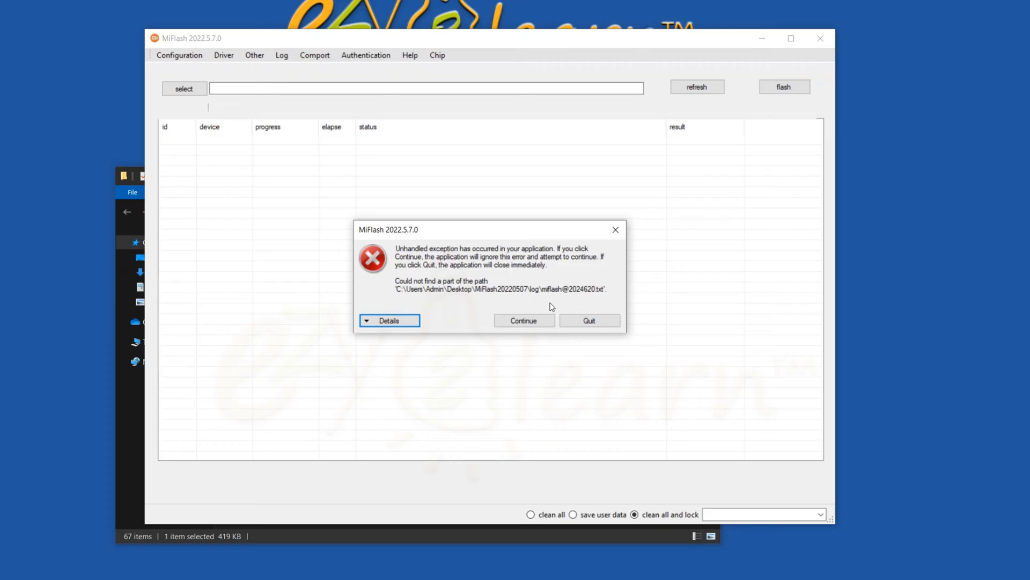
{"action": "left_click", "coordinate": [588, 320]}
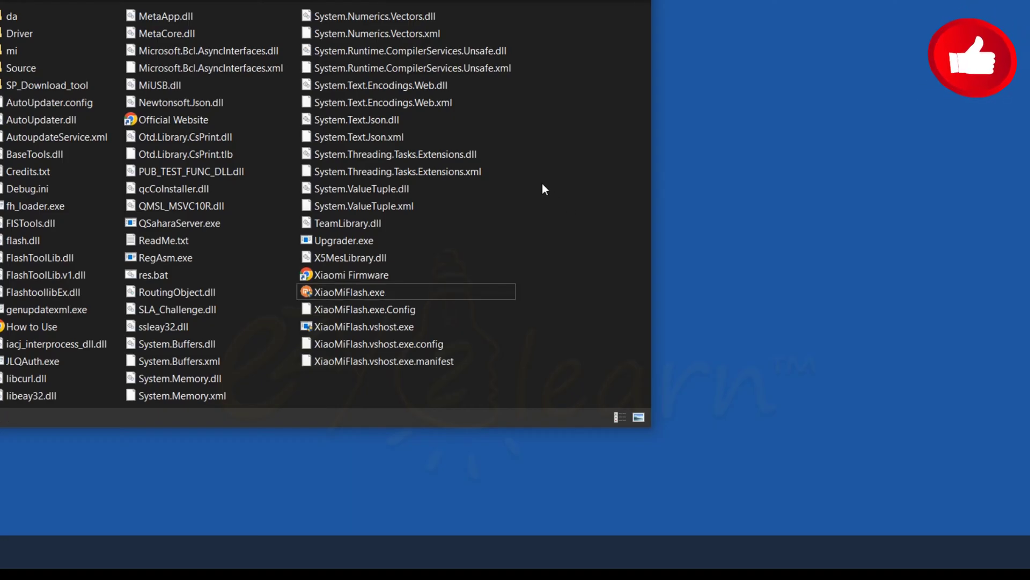
- Create a new folder named 'log' in the MiFlash20220507 directory
{"action": "right_click", "coordinate": [545, 191]}
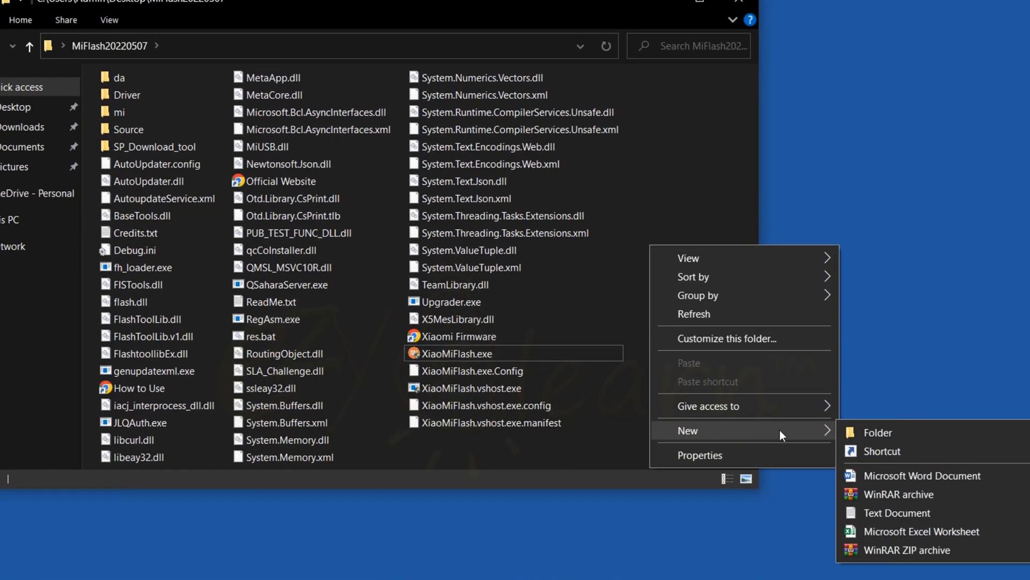
{"action": "mouse_move", "coordinate": [878, 433]}
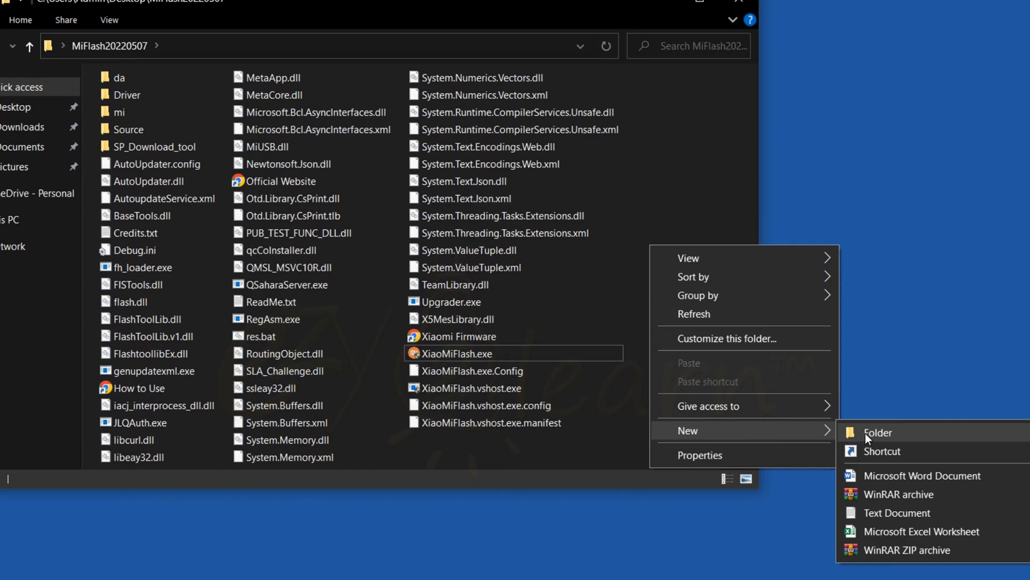
{"action": "left_click", "coordinate": [878, 433]}
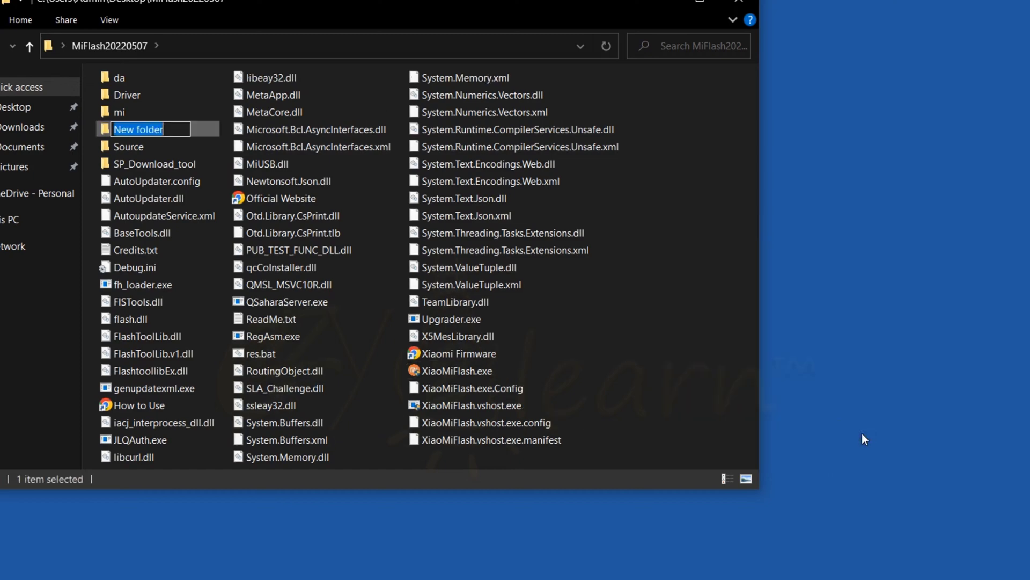
{"action": "type", "text": "log"}
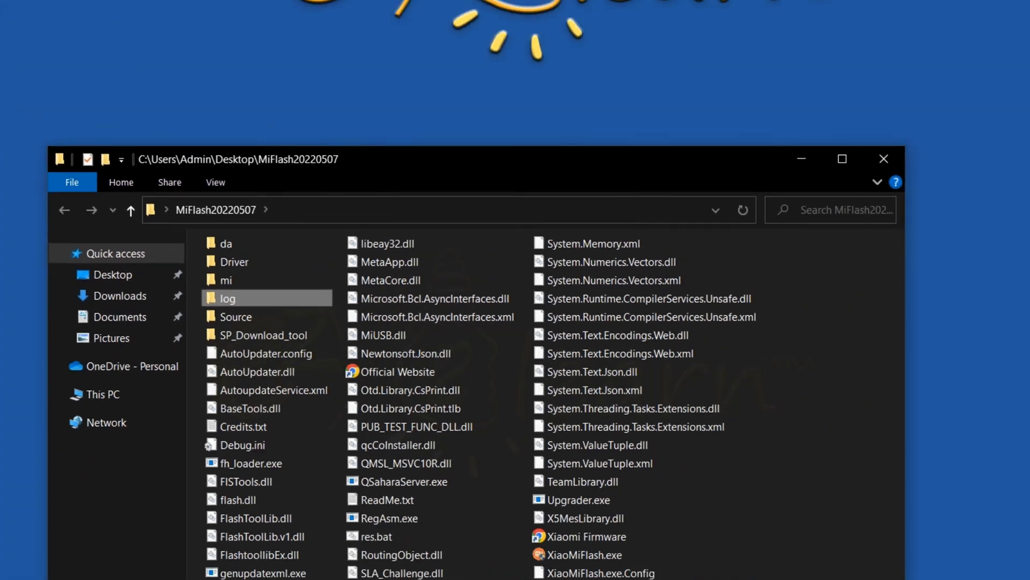
- Relaunch XiaoMiFlash.exe and install the listed drivers from the Driver window
{"action": "double_click", "coordinate": [582, 554]}
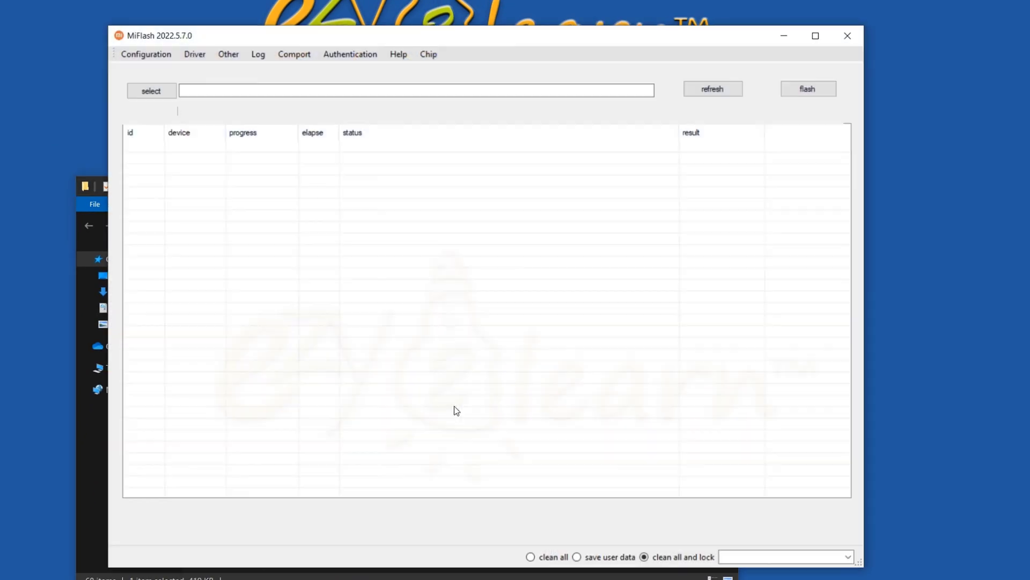
{"action": "left_click", "coordinate": [194, 54]}
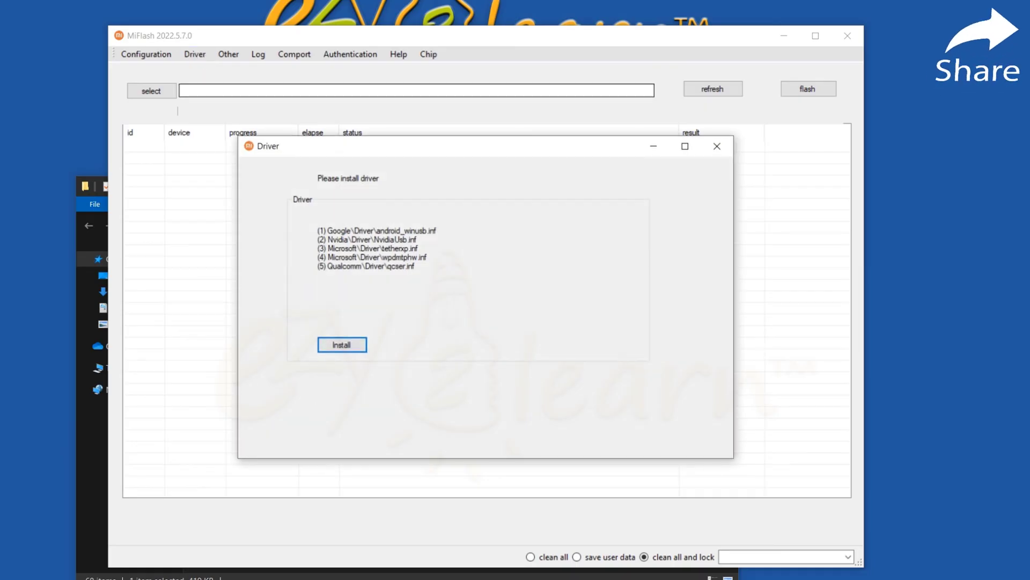
{"action": "mouse_move", "coordinate": [380, 355]}
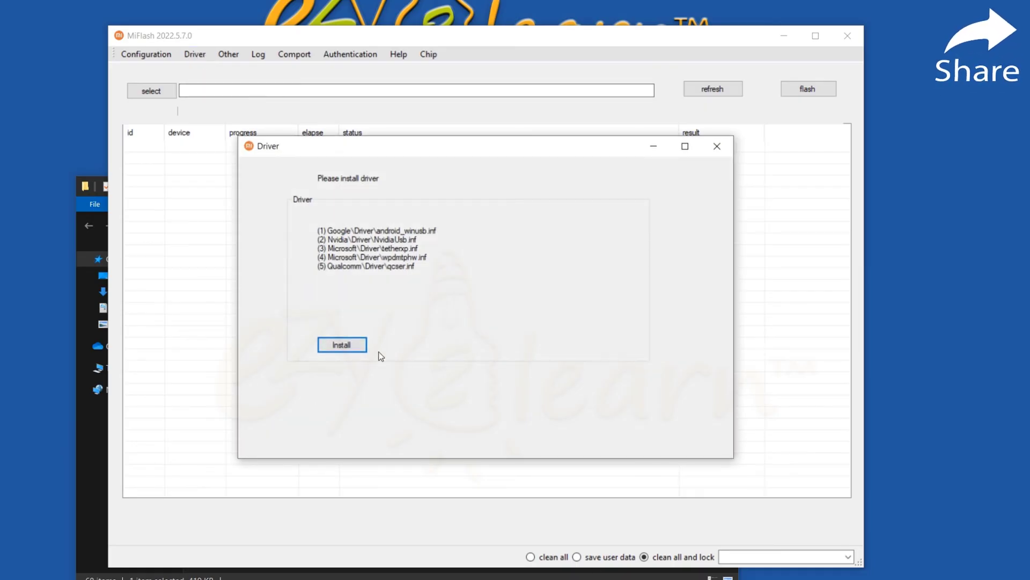
{"action": "left_click", "coordinate": [342, 344]}
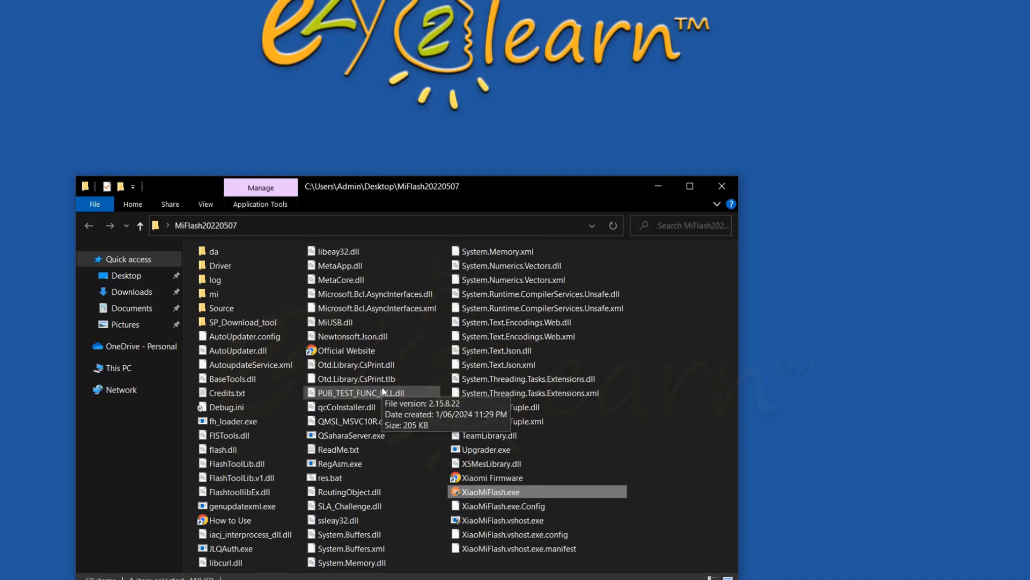
{"action": "mouse_move", "coordinate": [360, 392]}
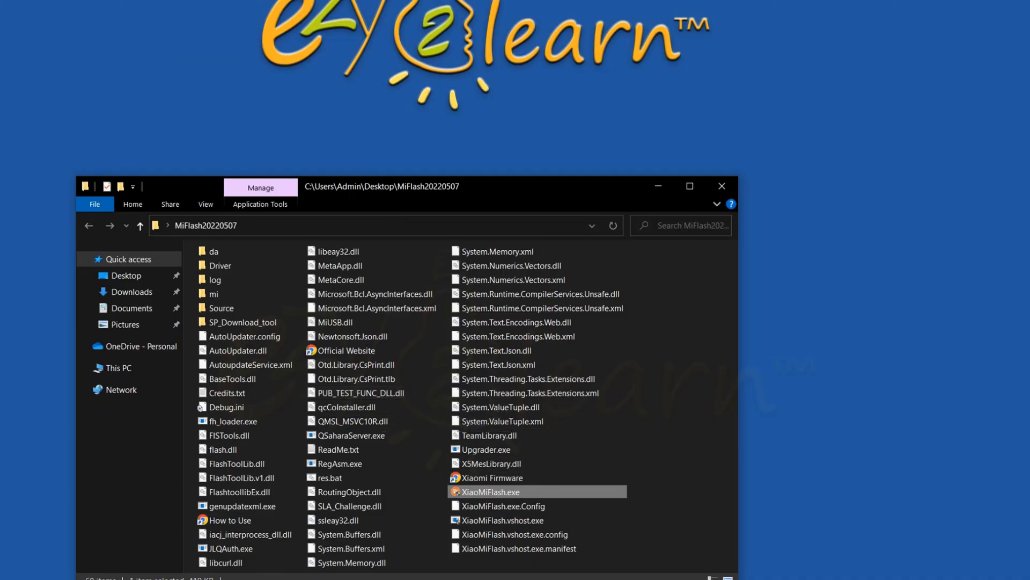